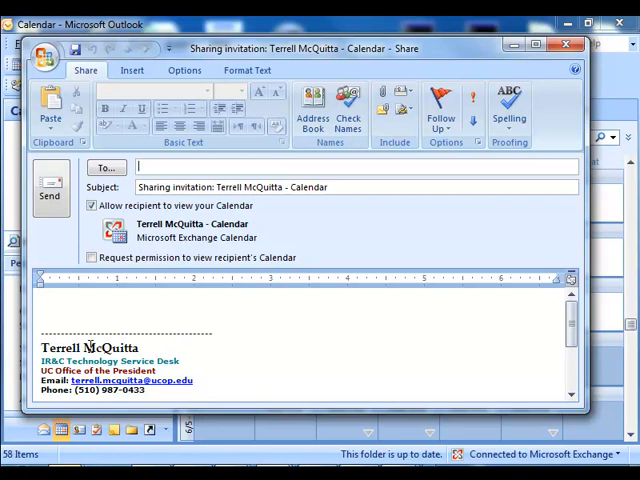
# - Add TechDesk as the invitation recipient via the 'tech' autocomplete suggestion
pyautogui.write('tech')
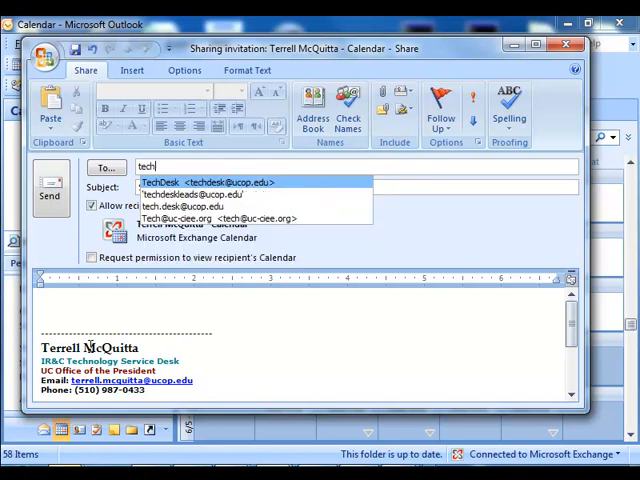
pyautogui.click(200, 182)
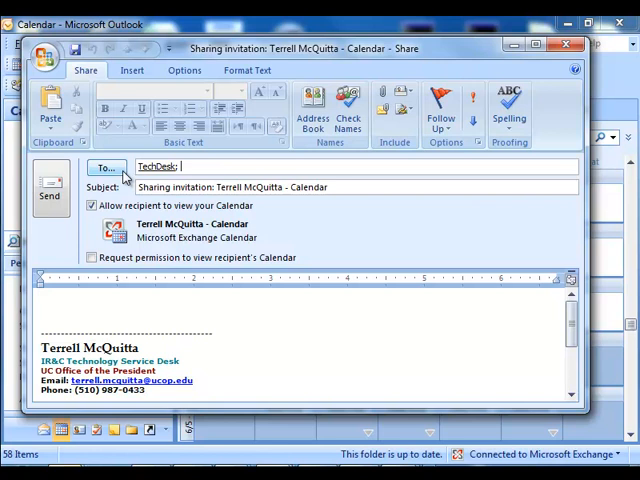
pyautogui.moveTo(393, 260)
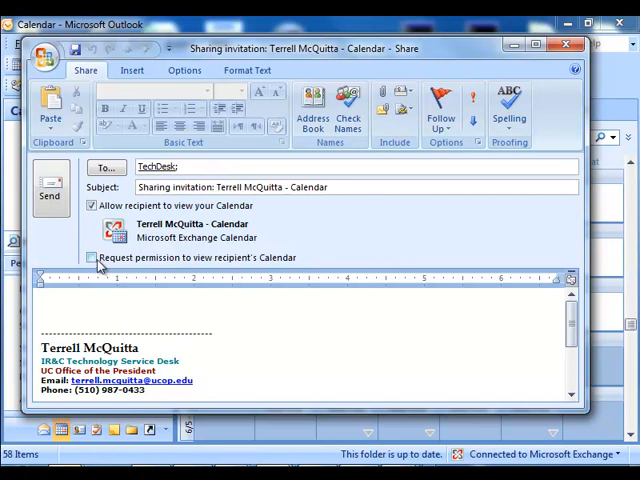
pyautogui.click(91, 257)
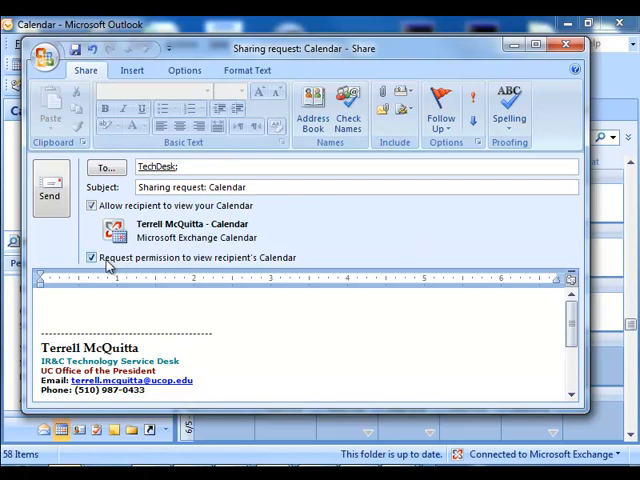
pyautogui.click(91, 257)
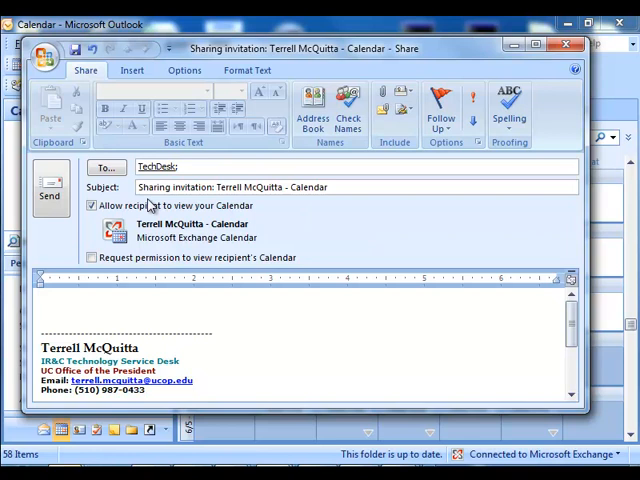
pyautogui.moveTo(51, 190)
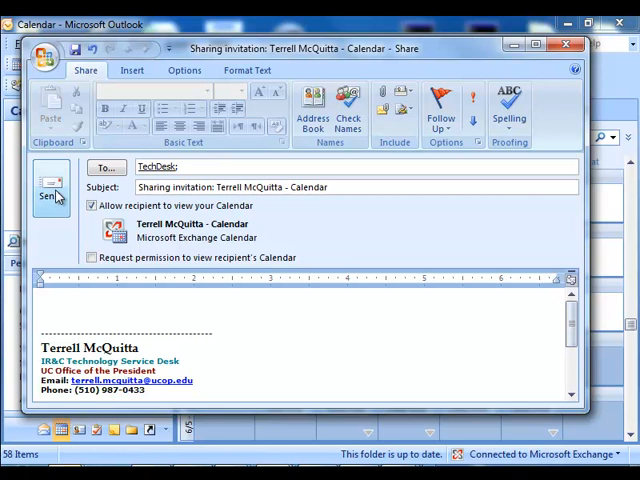
pyautogui.moveTo(88, 153)
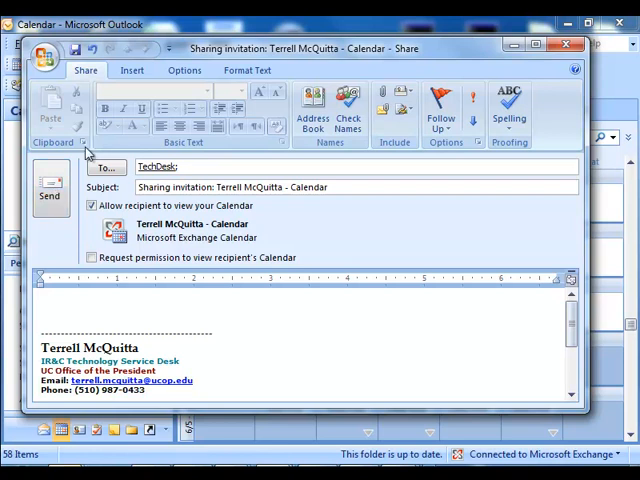
pyautogui.moveTo(567, 46)
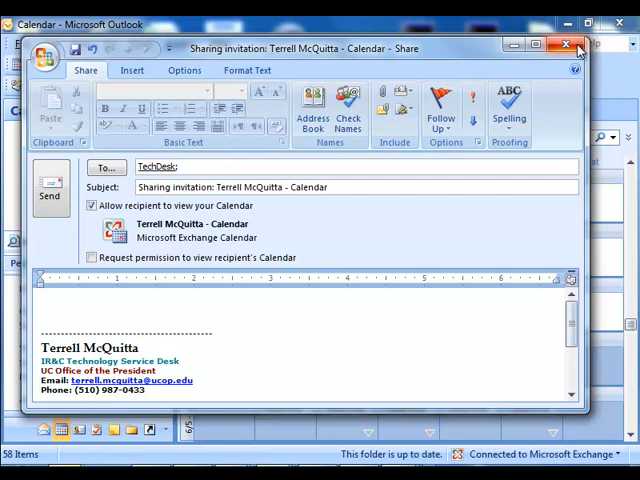
pyautogui.moveTo(567, 44)
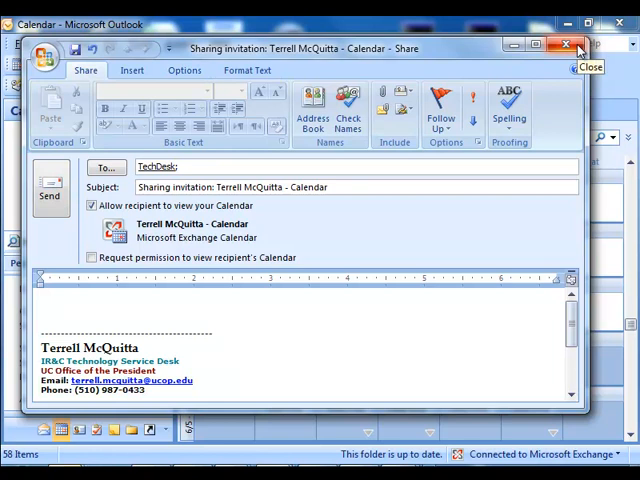
# - Close the TechDesk sharing invitation, choosing No to saving changes
pyautogui.click(578, 44)
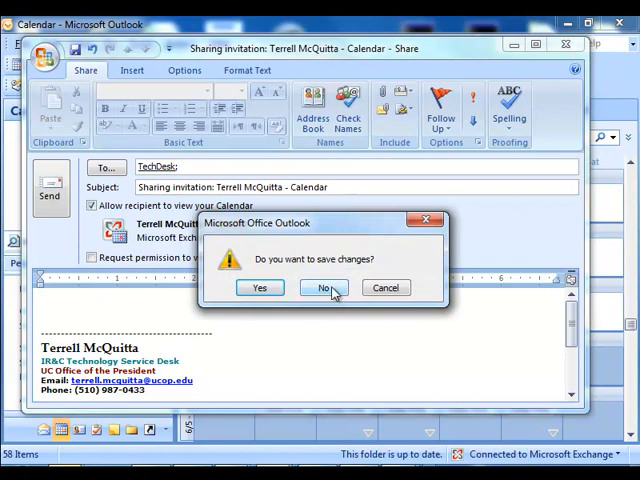
pyautogui.click(324, 288)
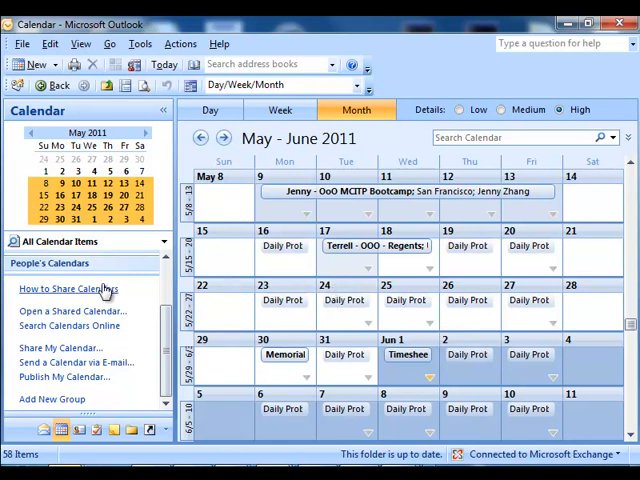
# - Open TechDesk's shared calendar by entering 'techdes' as the name
pyautogui.click(68, 311)
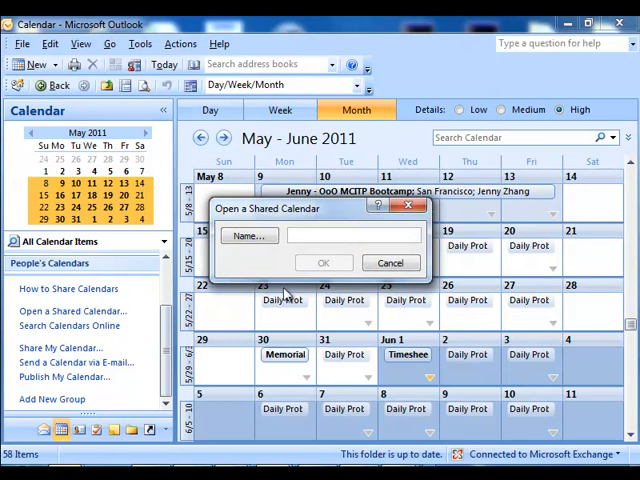
pyautogui.write('tech')
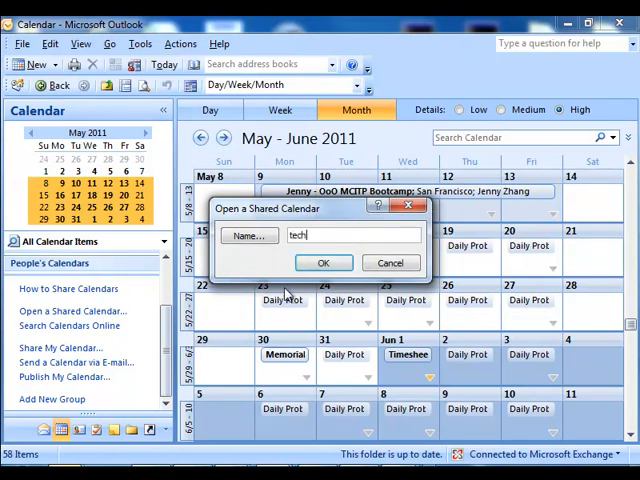
pyautogui.write('desk')
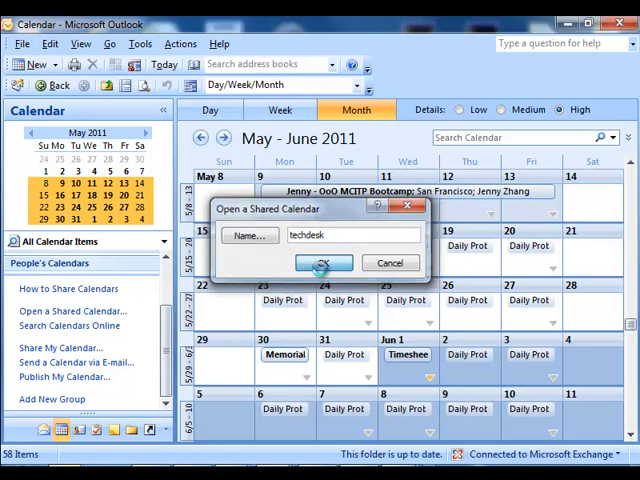
pyautogui.click(322, 263)
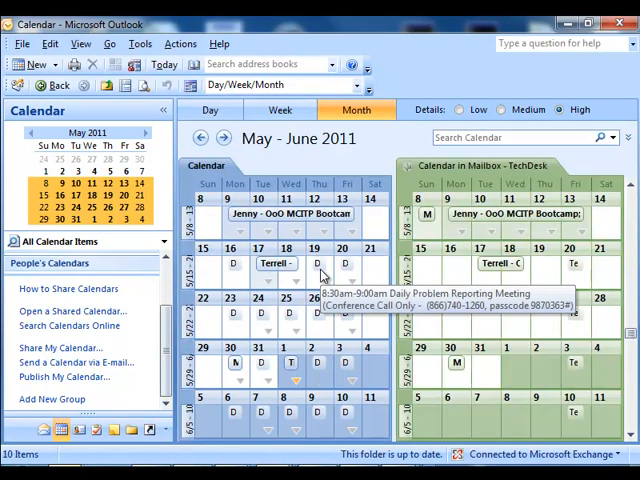
pyautogui.moveTo(528, 182)
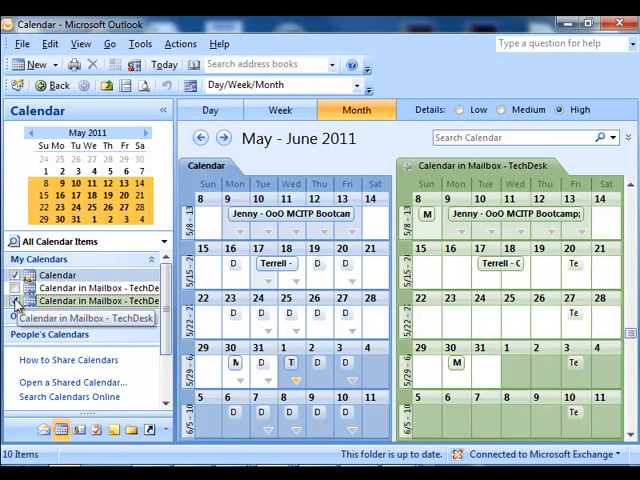
# - Uncheck 'Calendar in Mailbox - TechDesk' under My Calendars
pyautogui.click(17, 301)
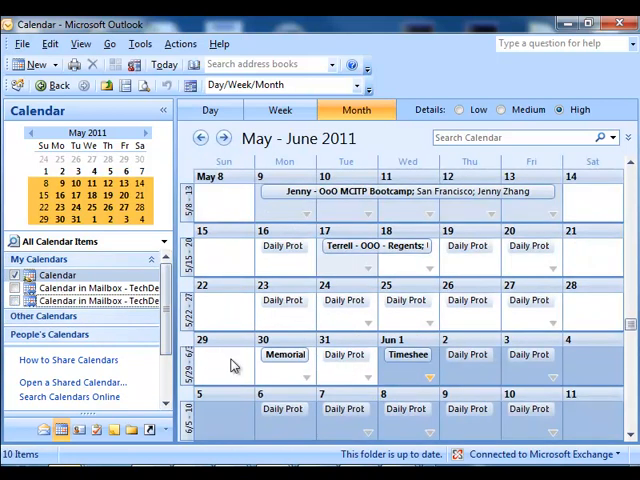